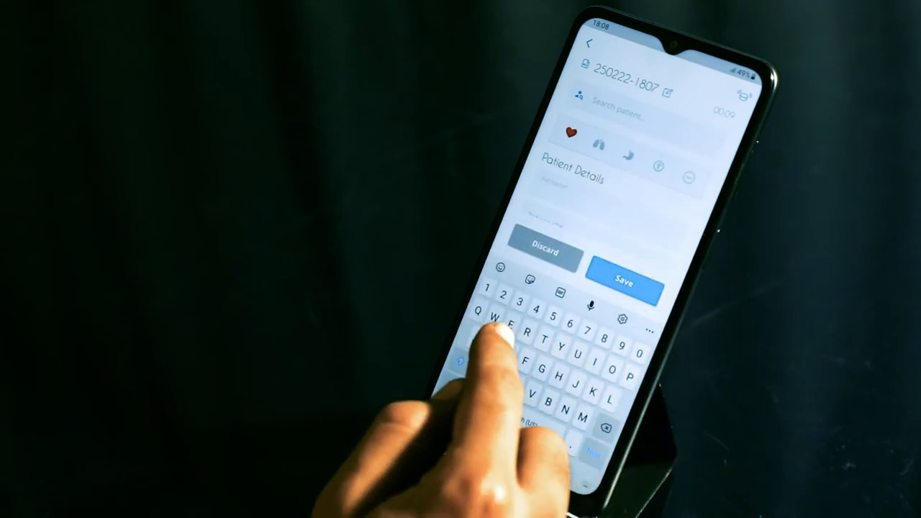
# Enter the patient name 'Da' for the new recording and save it.
pyautogui.write('Da')
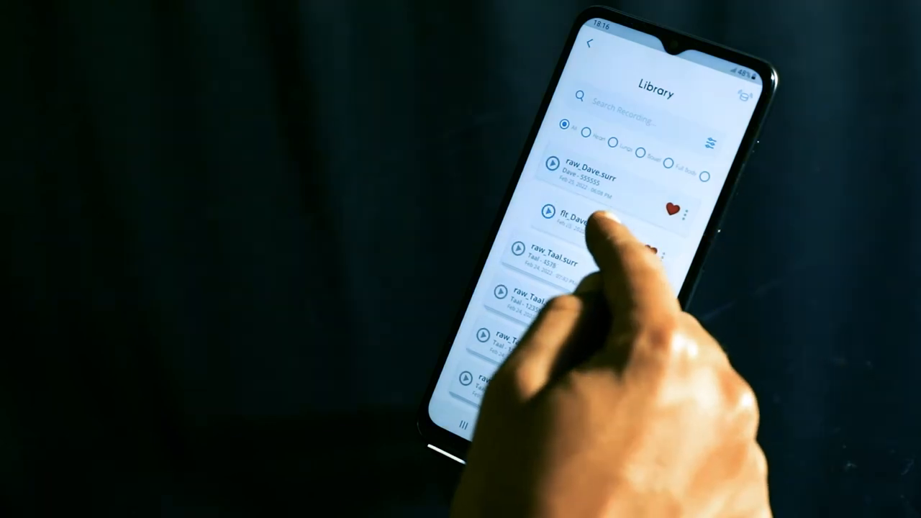
# Open the flt_Dave recording from the Library to view its waveform and patient details.
pyautogui.click(583, 213)
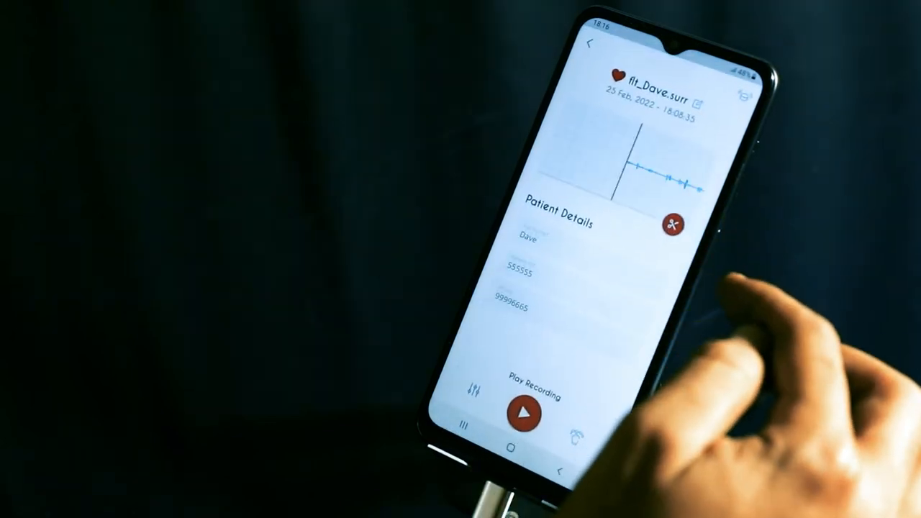